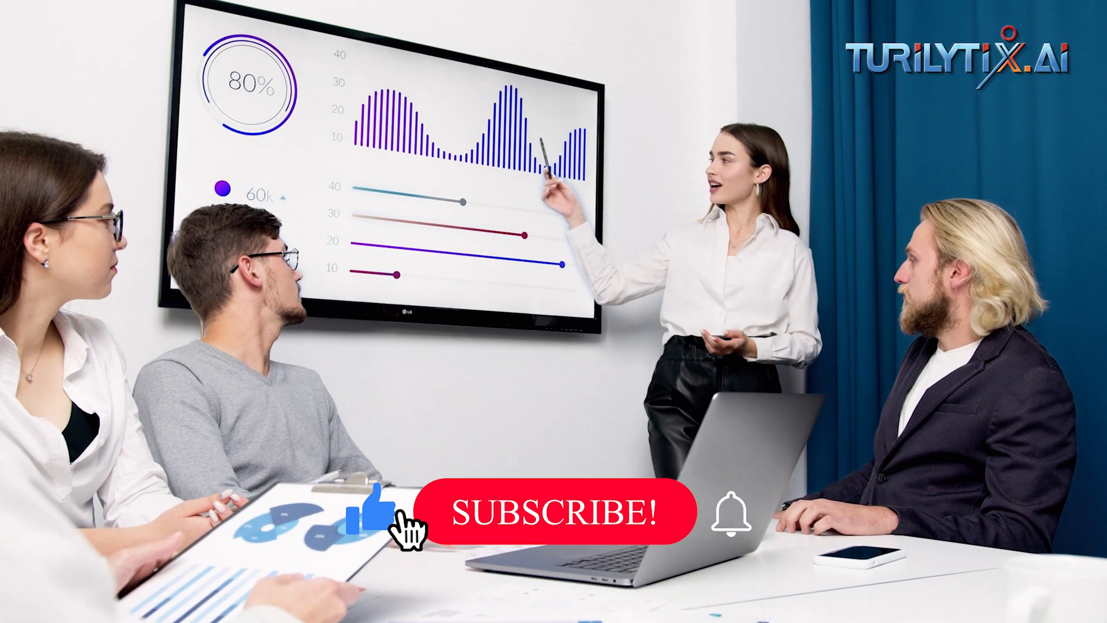
left_click(555, 511)
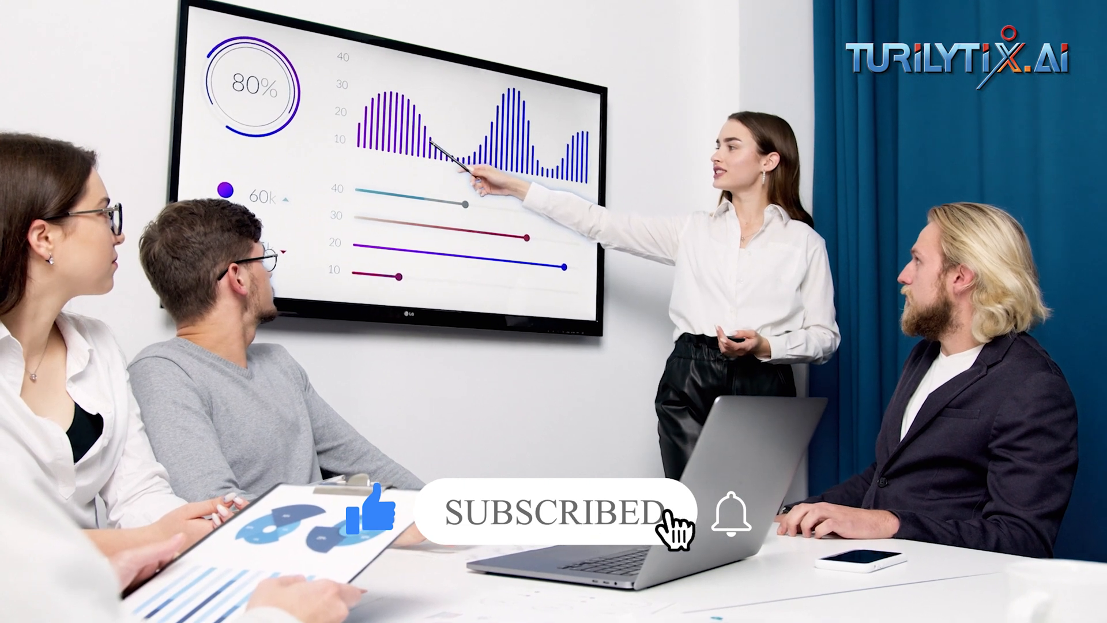